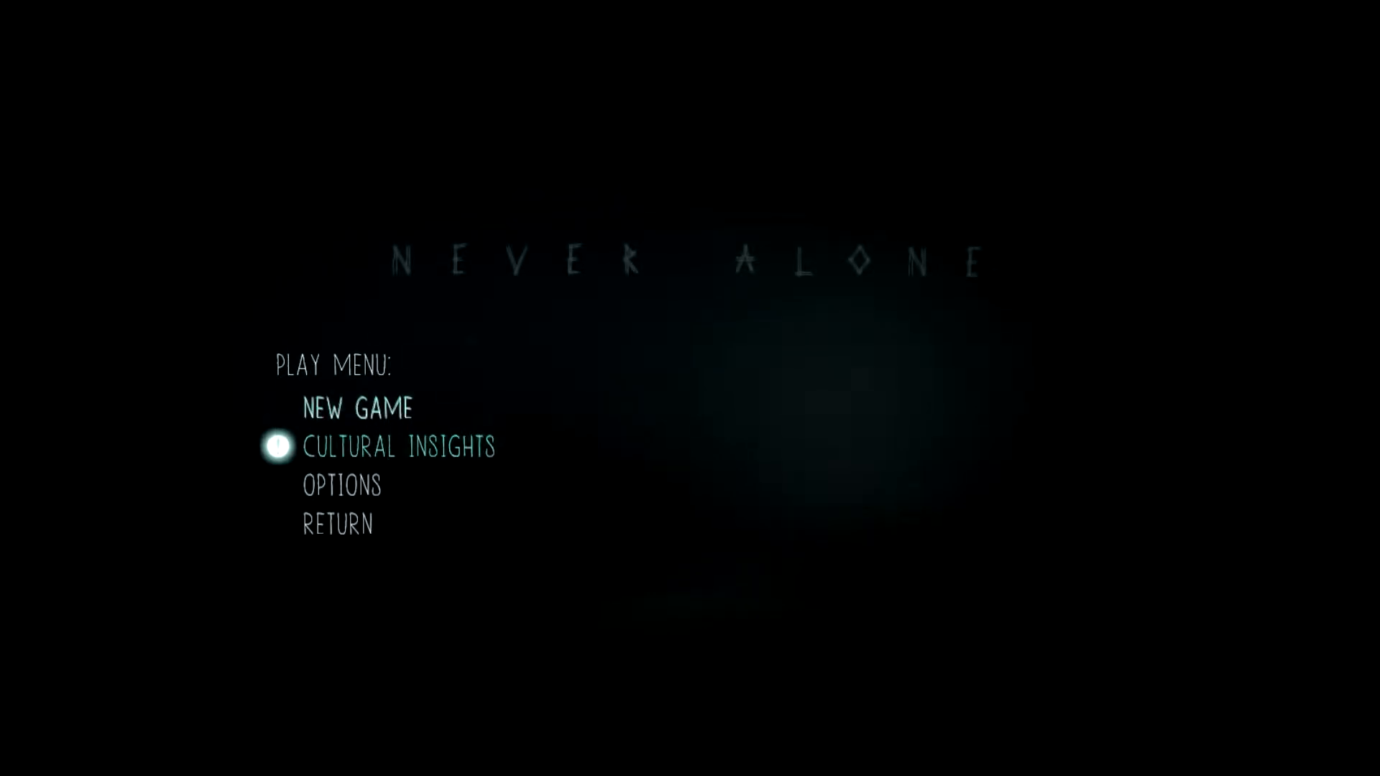
pyautogui.press('up')
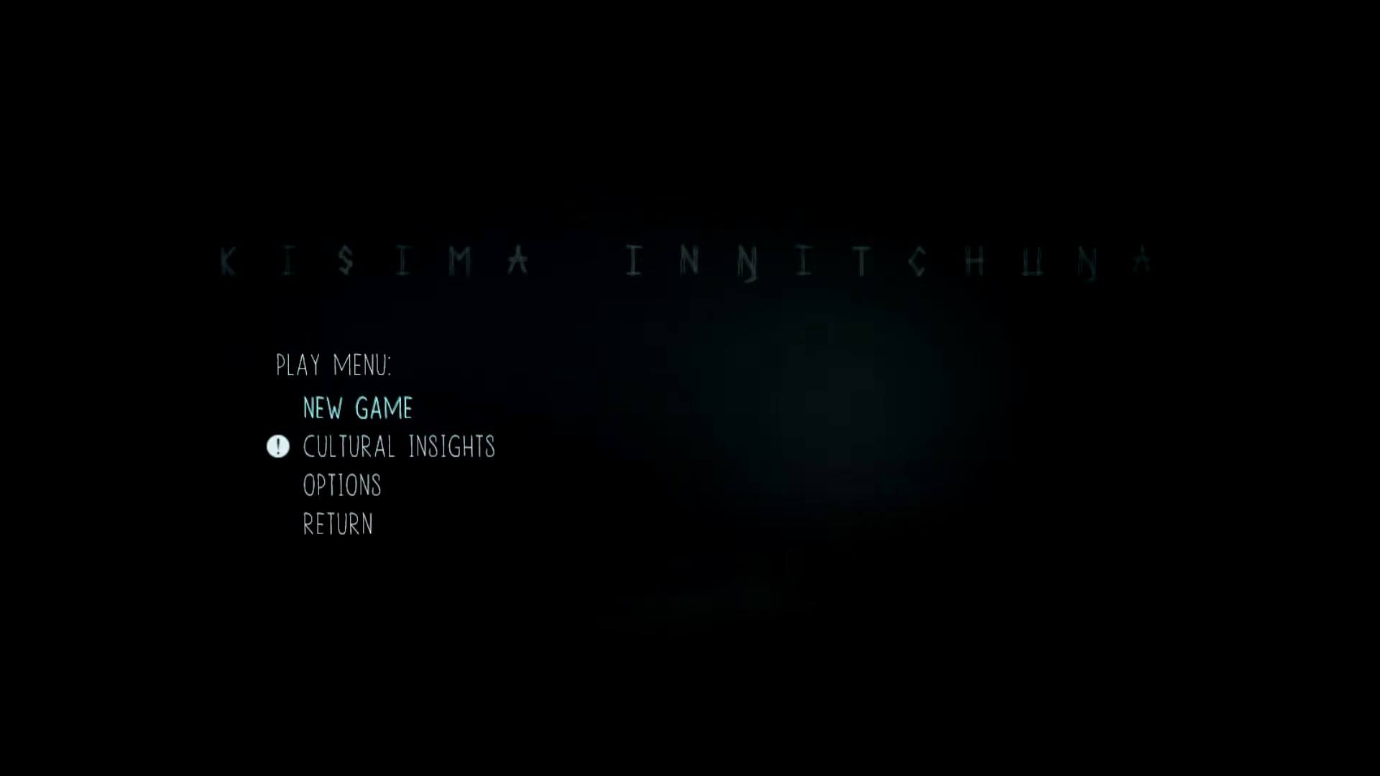
pyautogui.click(358, 407)
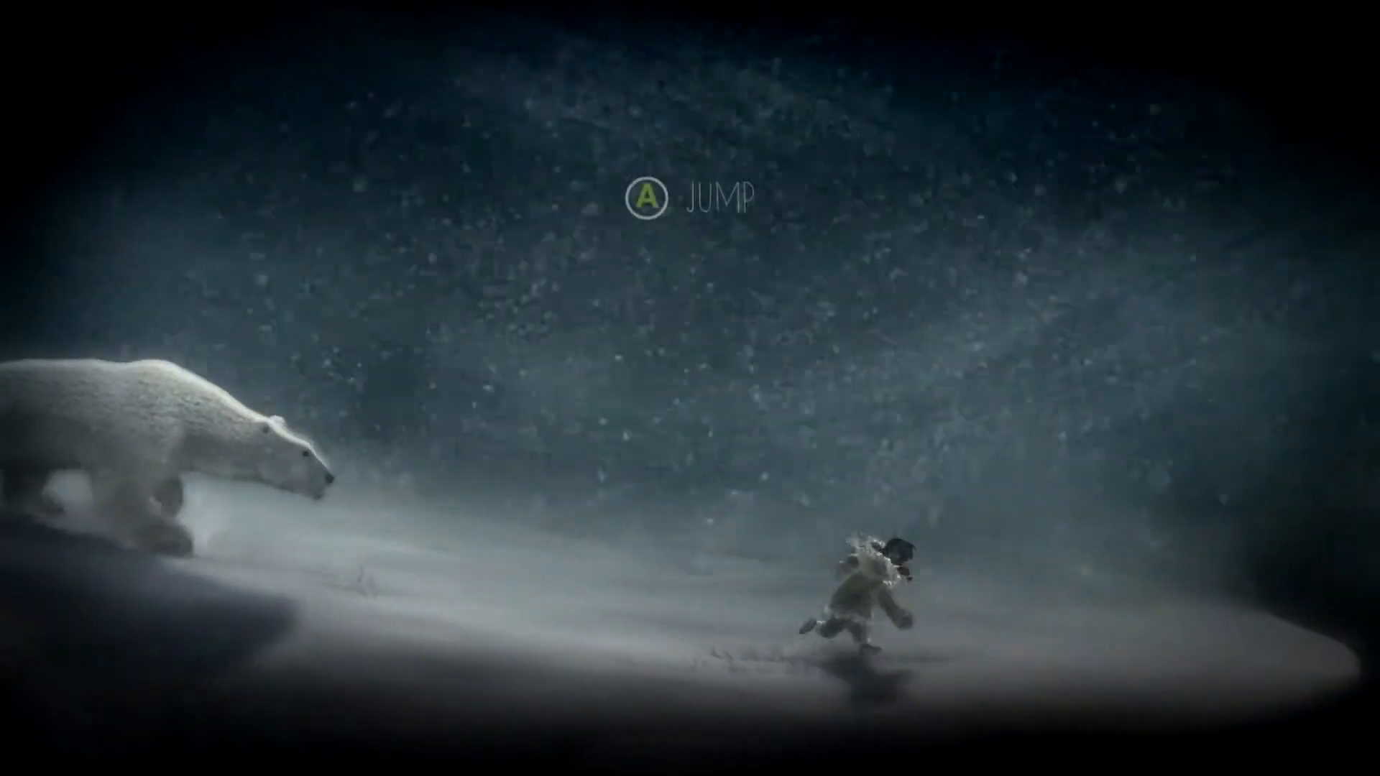
pyautogui.press('A')
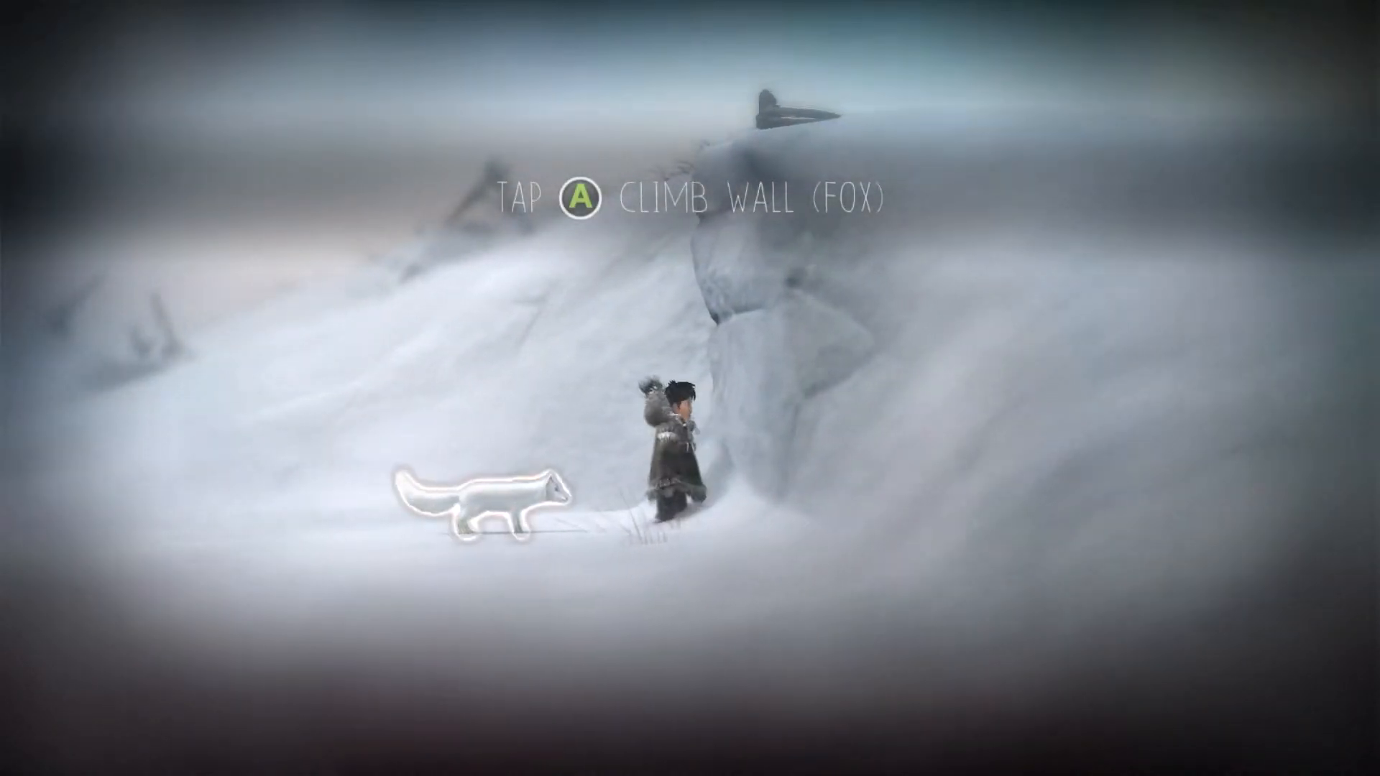
pyautogui.press('a')
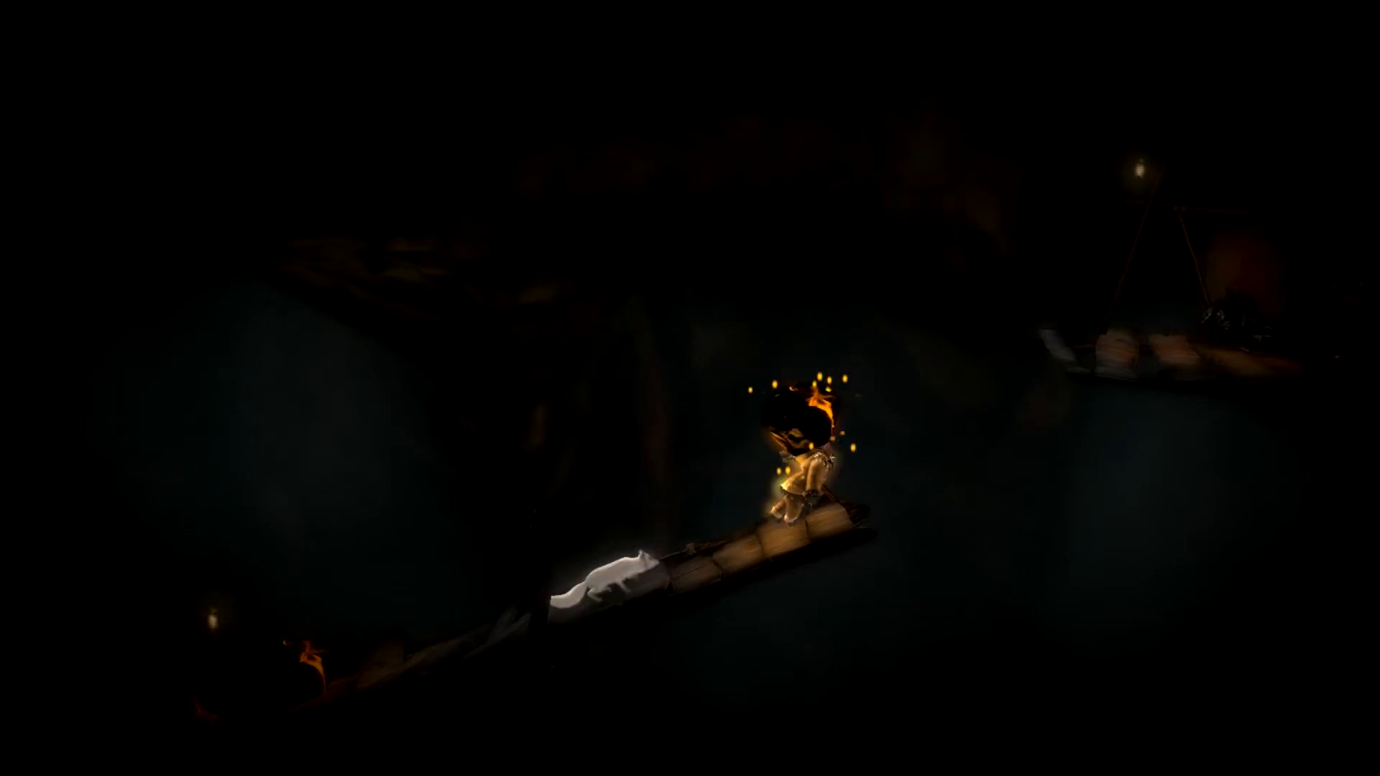
pyautogui.press('a')
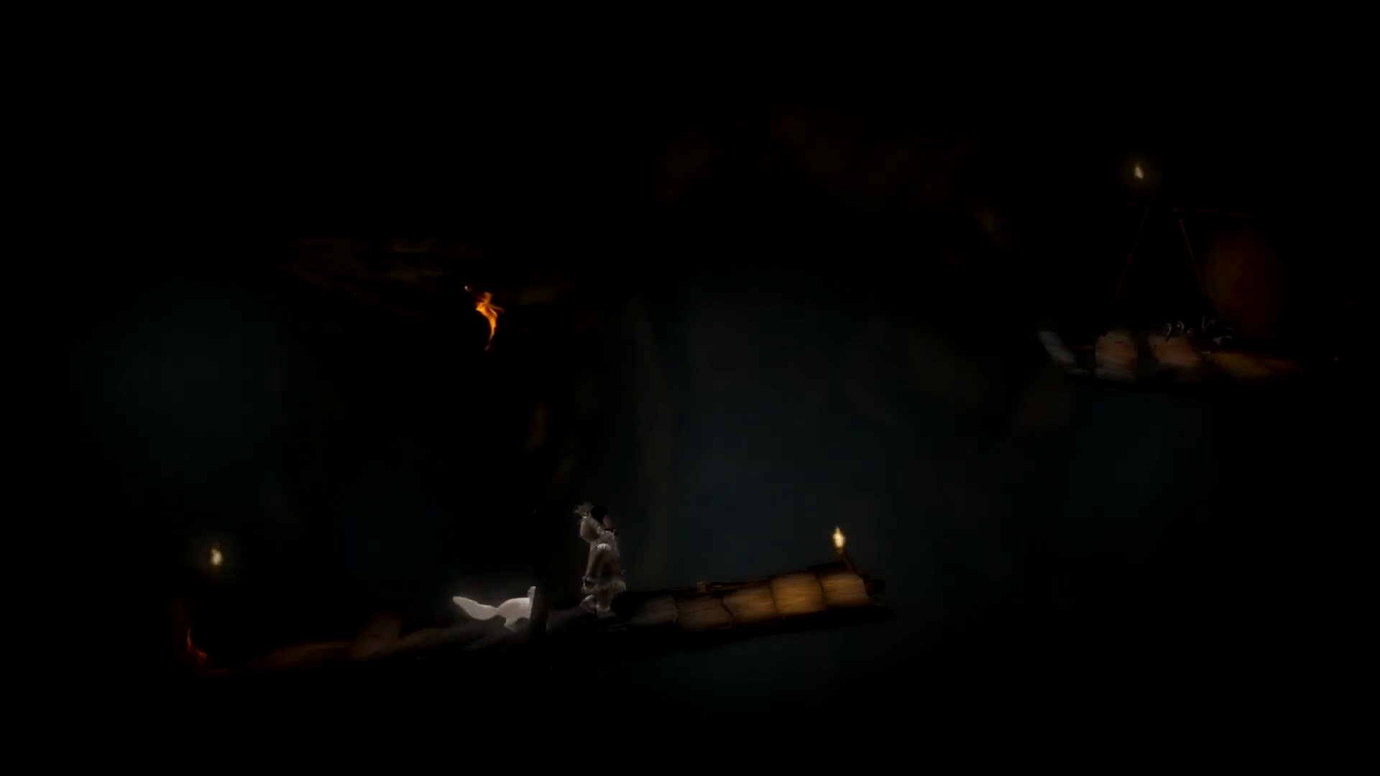